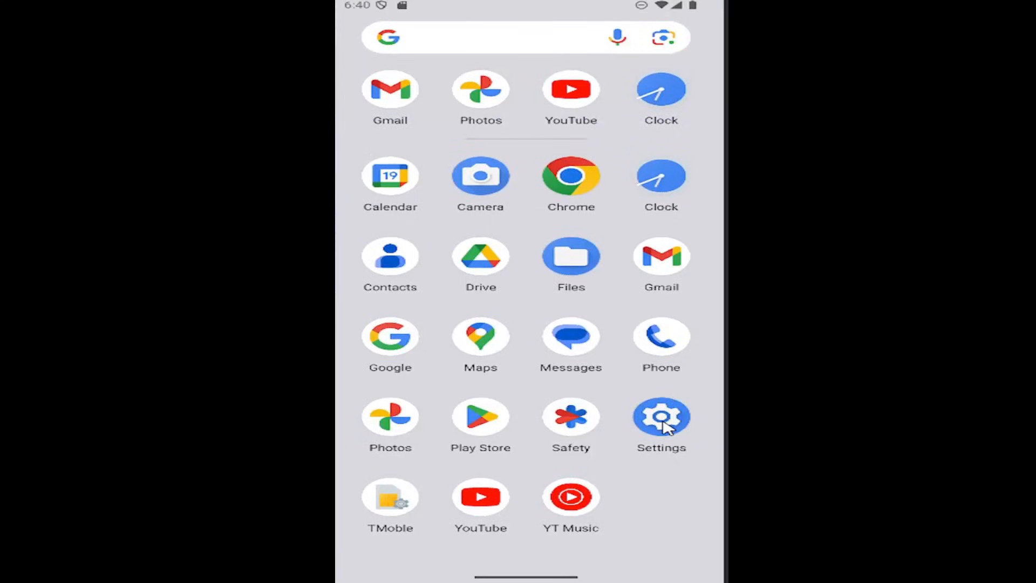
left_click(662, 416)
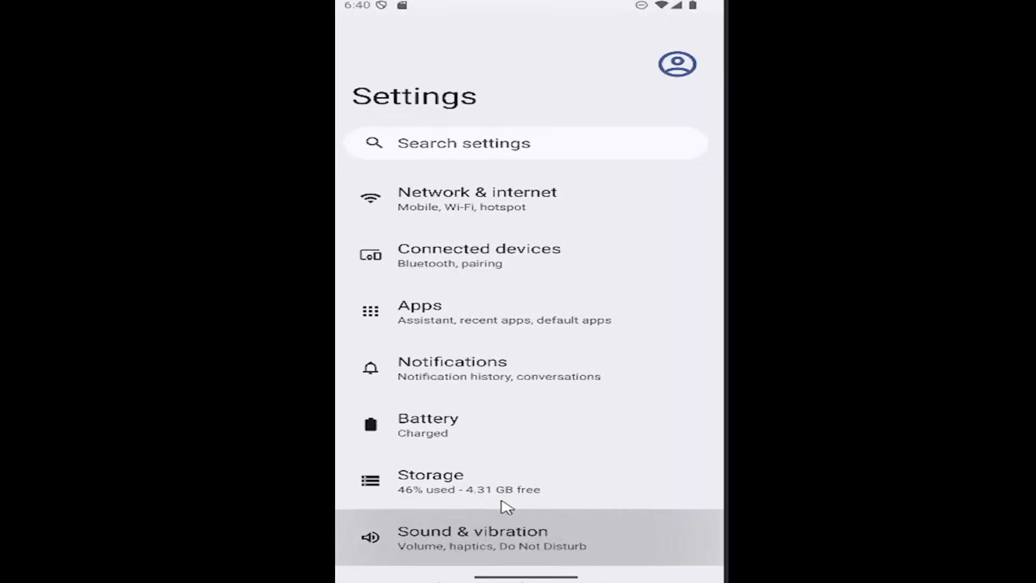
left_click(471, 538)
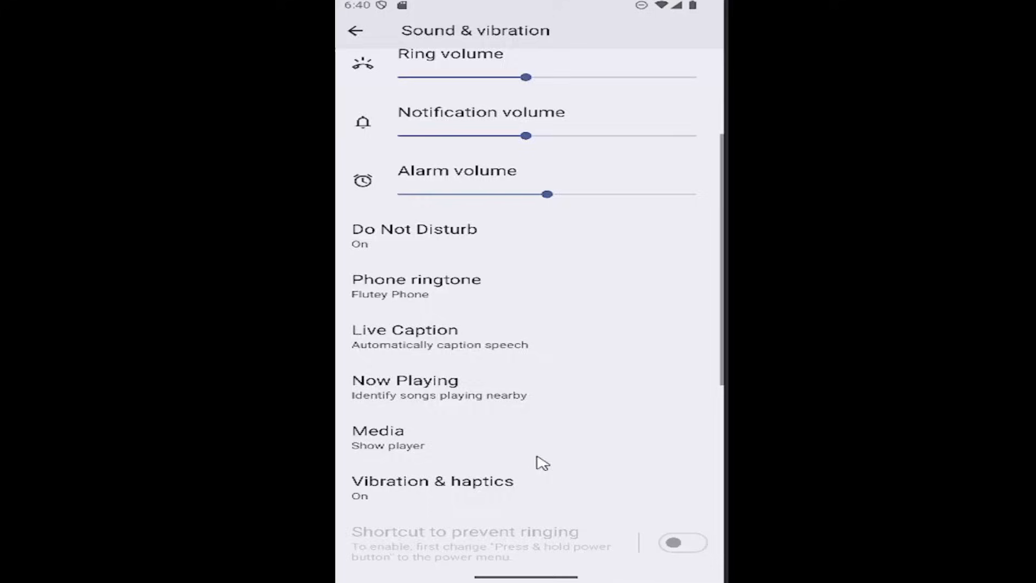
scroll("down", 3)
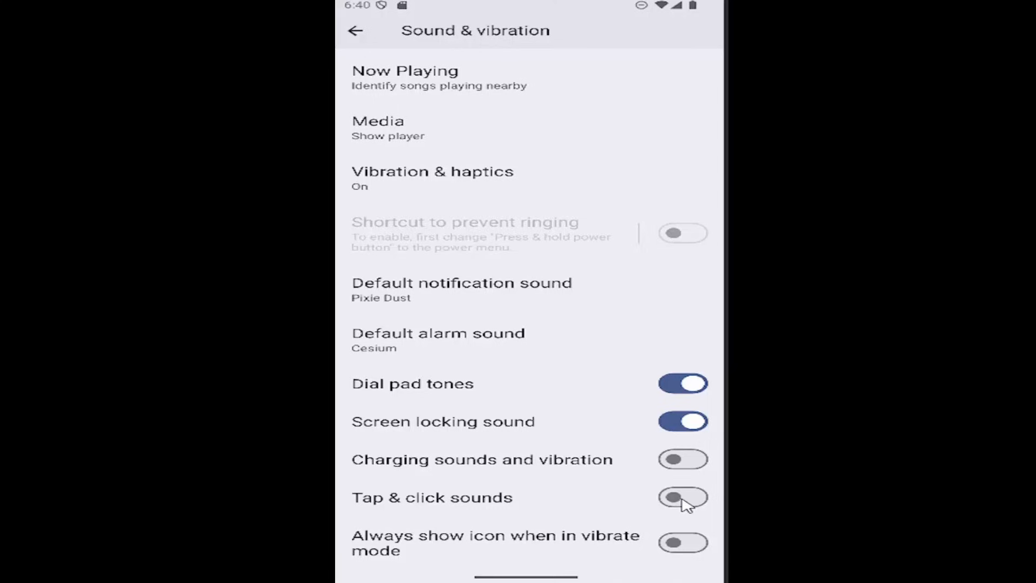
left_click(683, 497)
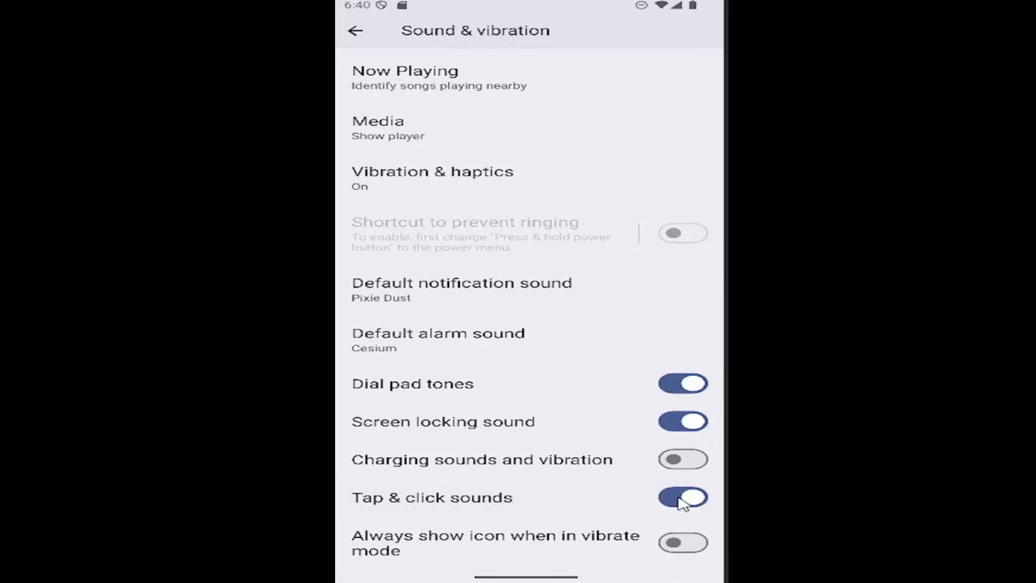
left_click(683, 497)
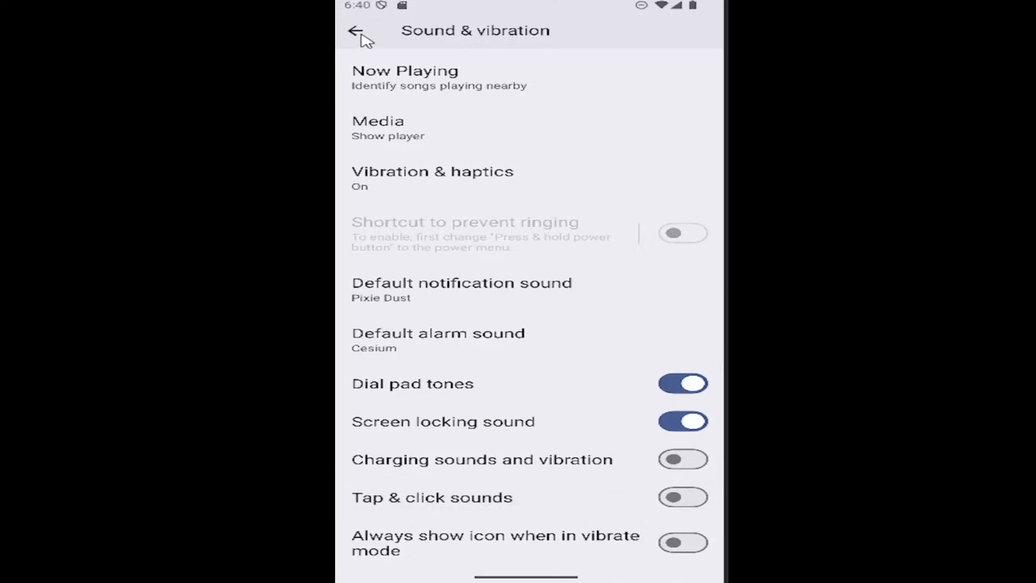
left_click(356, 30)
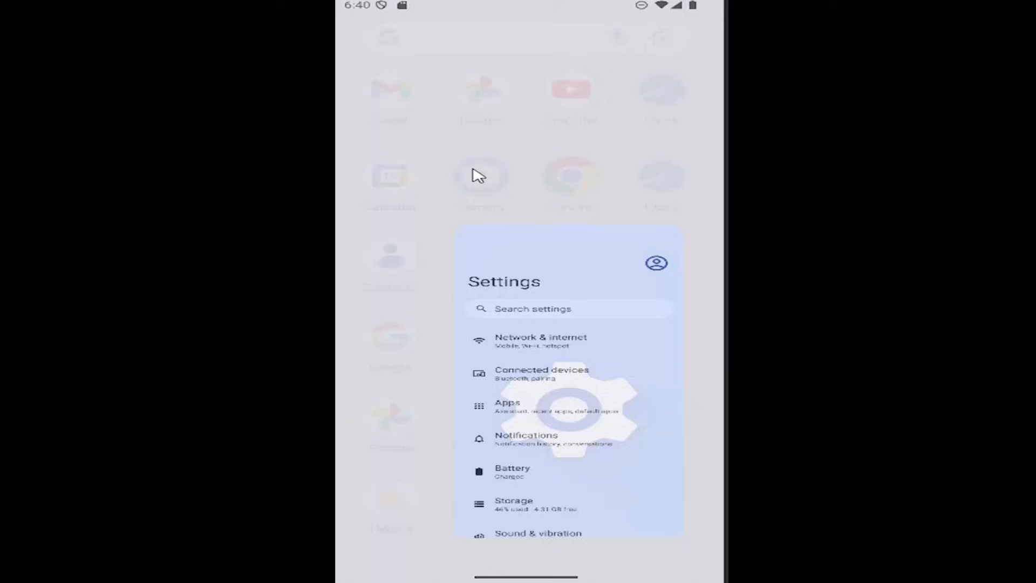